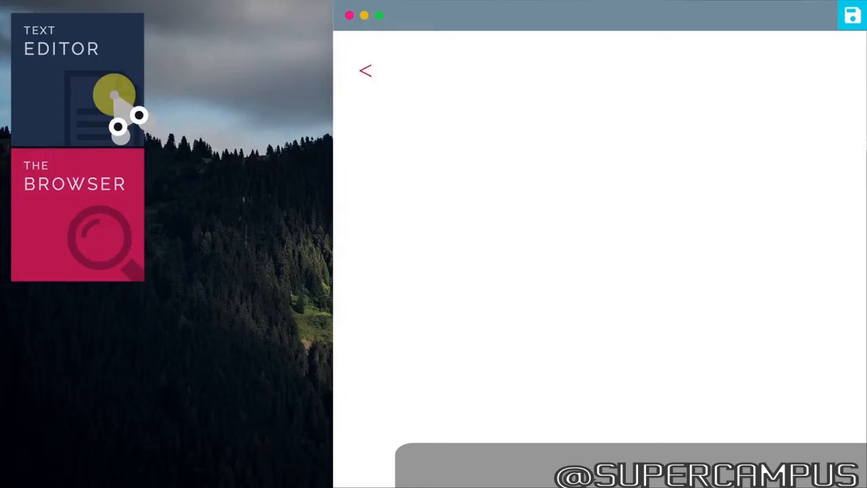
# Step: Type <!DOCTYPE HTML>, the <html> and </html> tags, and begin the head tag
pyautogui.write('<!DOCTYPE HTM')
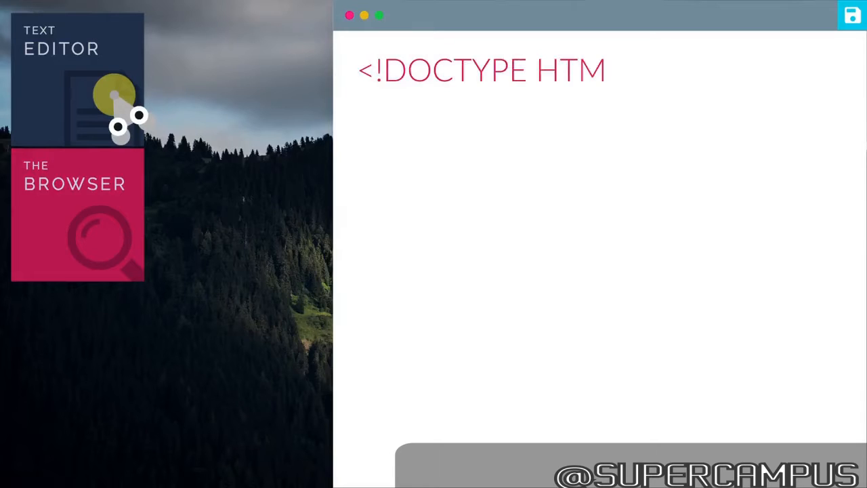
pyautogui.write('L>')
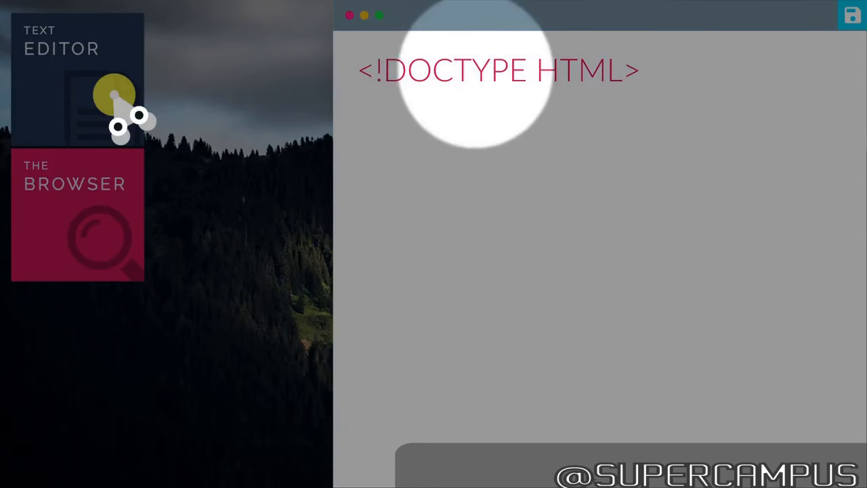
pyautogui.moveTo(578, 71)
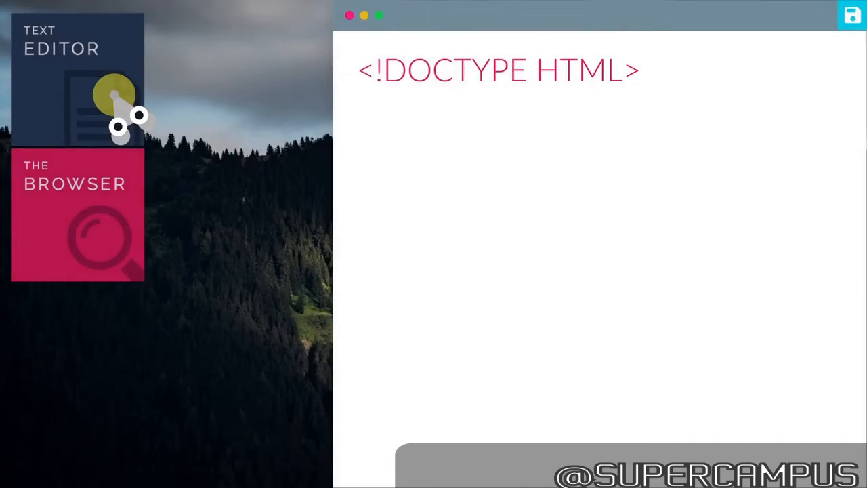
pyautogui.write('<html>')
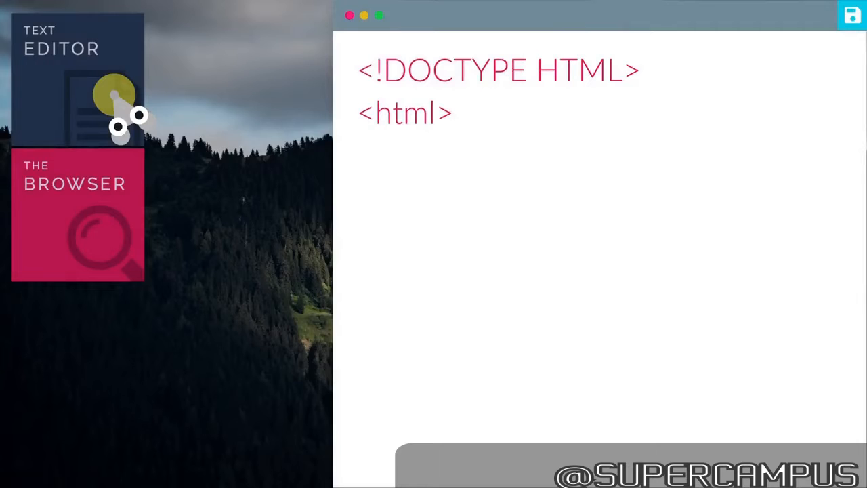
pyautogui.write('</html>')
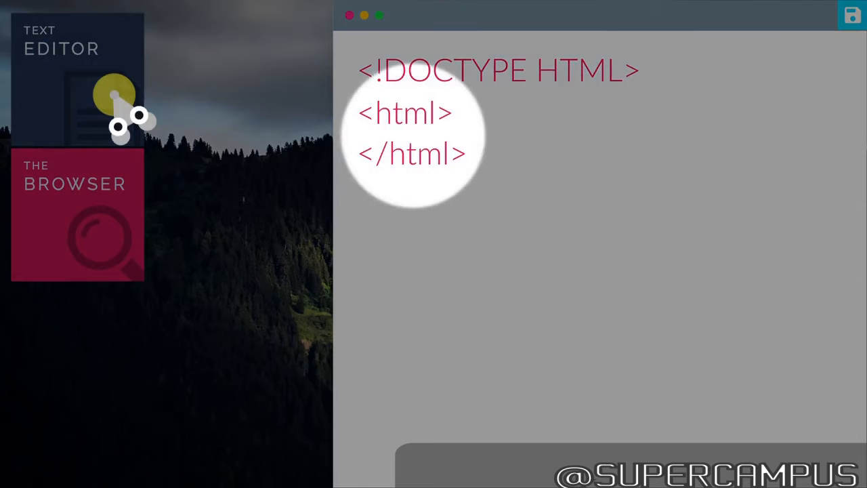
pyautogui.write('<he')
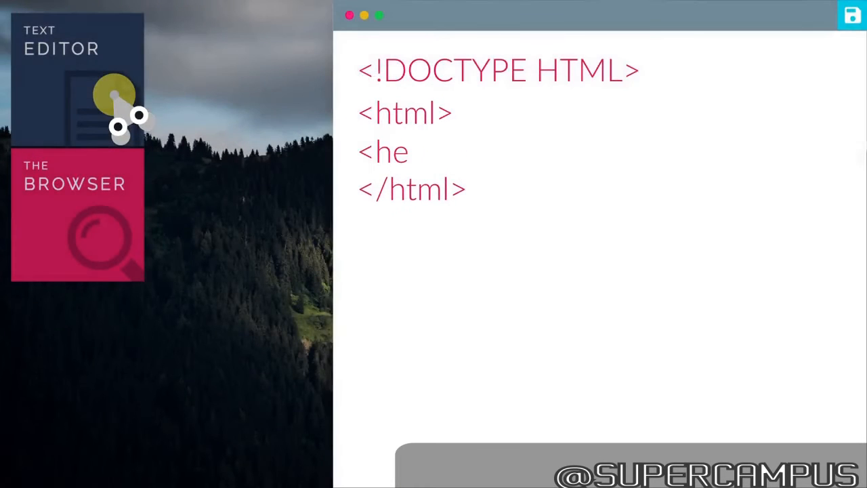
# Step: Finish the <head> tag and add a <body> tag inside the html element
pyautogui.write('ad>')
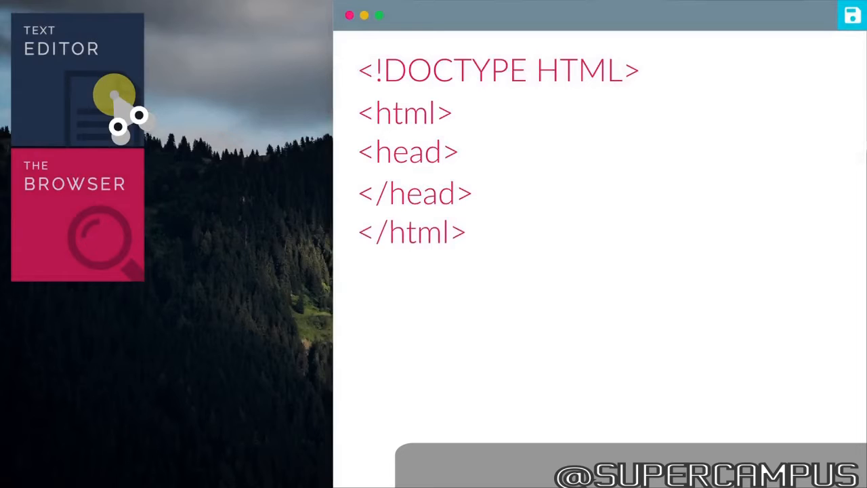
pyautogui.write('<body>')
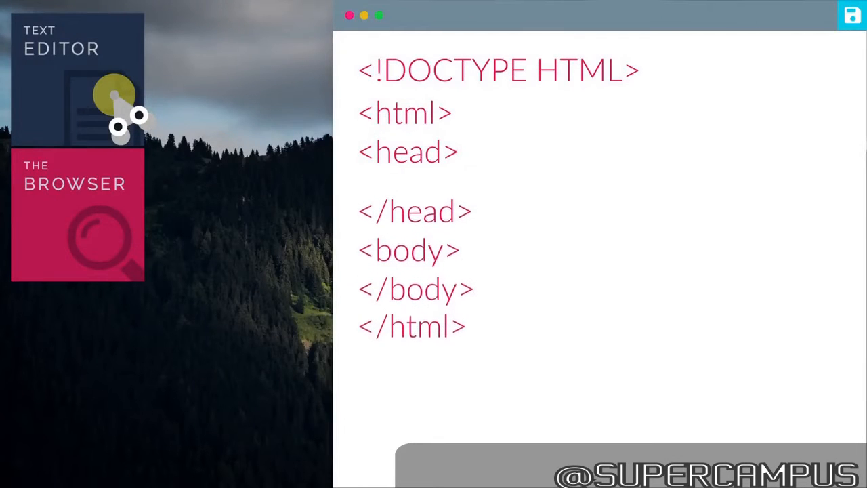
# Step: Add a title tag in the head reading 'Ooga Booga Mammoth Milk'
pyautogui.write('<title>')
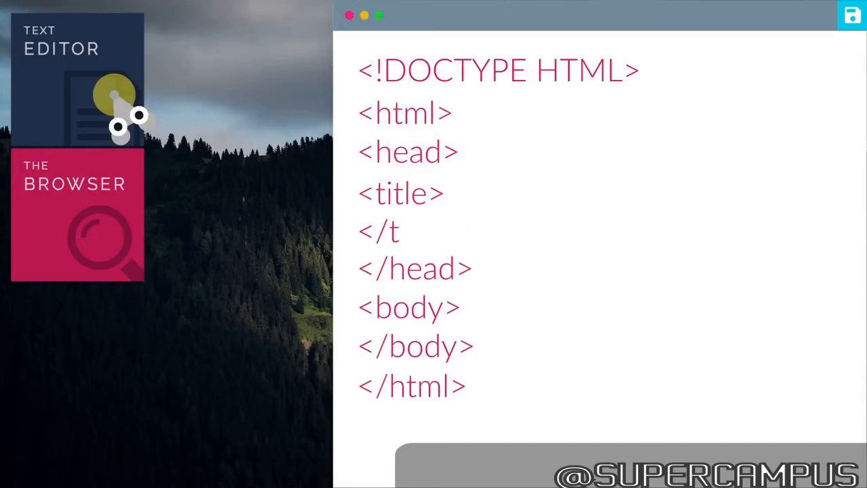
pyautogui.write('itle>')
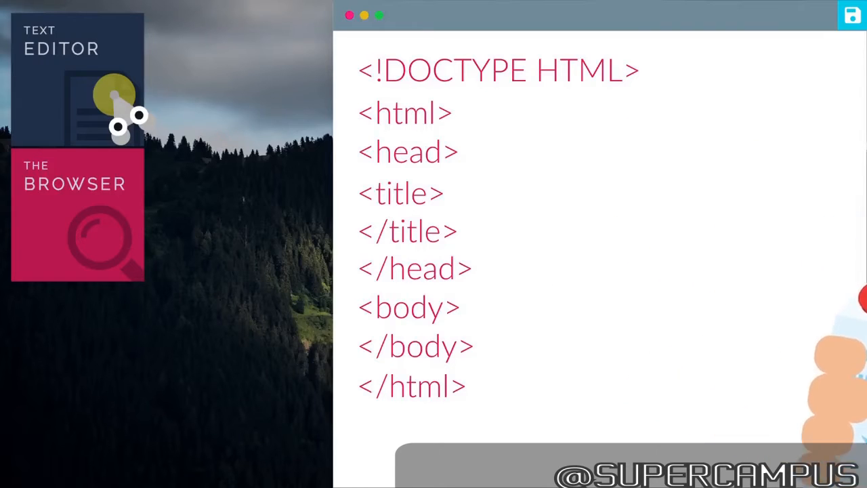
pyautogui.write('Ooga Booga Mammoth Milk')
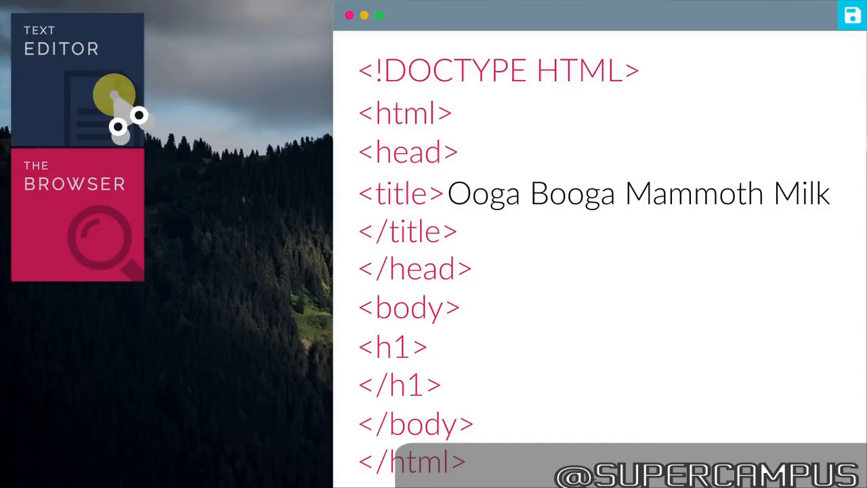
# Step: Type 'Fresh Mammoth Milk' between the h1 tags
pyautogui.write('Fresh M')
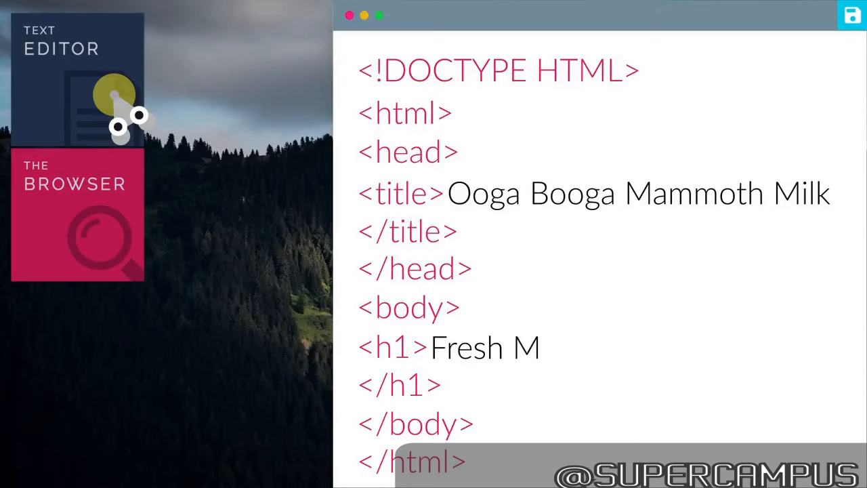
pyautogui.write('ammoth Milk')
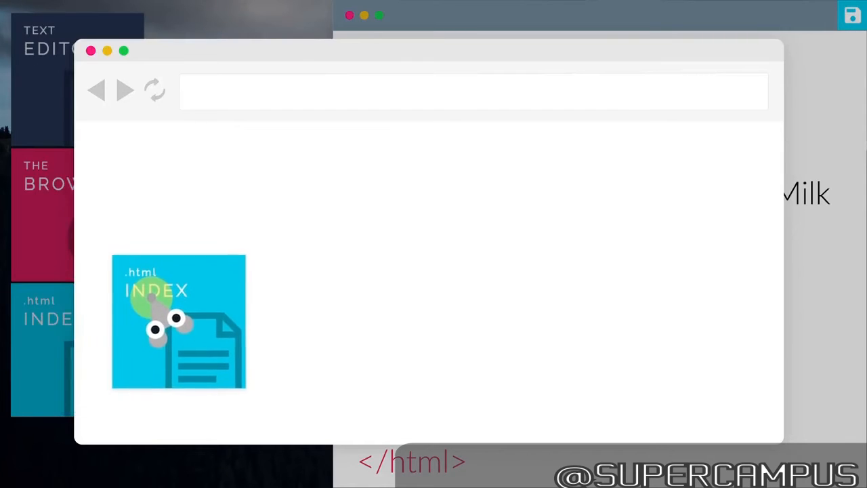
# Step: Load index.html in the mock browser to preview the heading and tab title
pyautogui.click(178, 321)
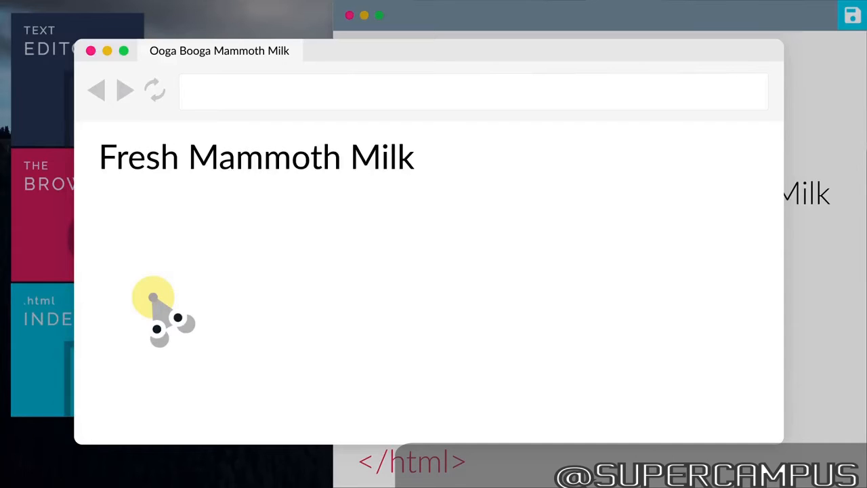
pyautogui.moveTo(88, 182)
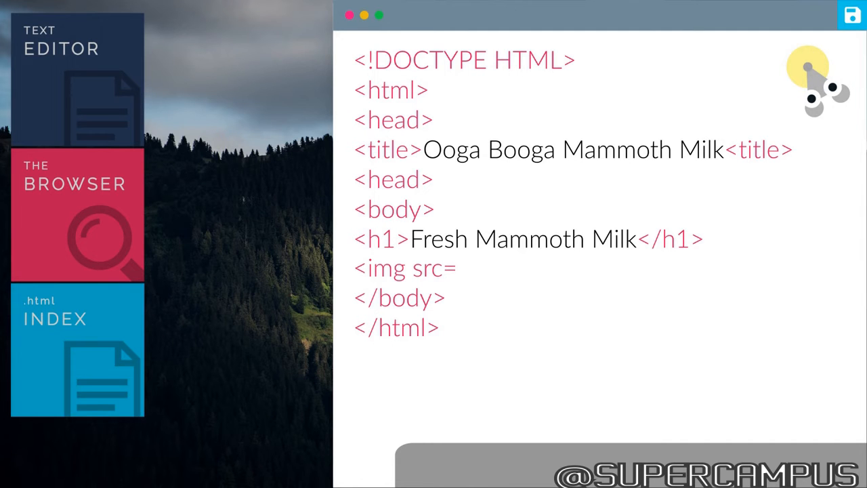
# Step: Set the img src to the steammetry.com mammothmilk.jpg URL and close the tag
pyautogui.write('"http://steammetry.com/assets/m')
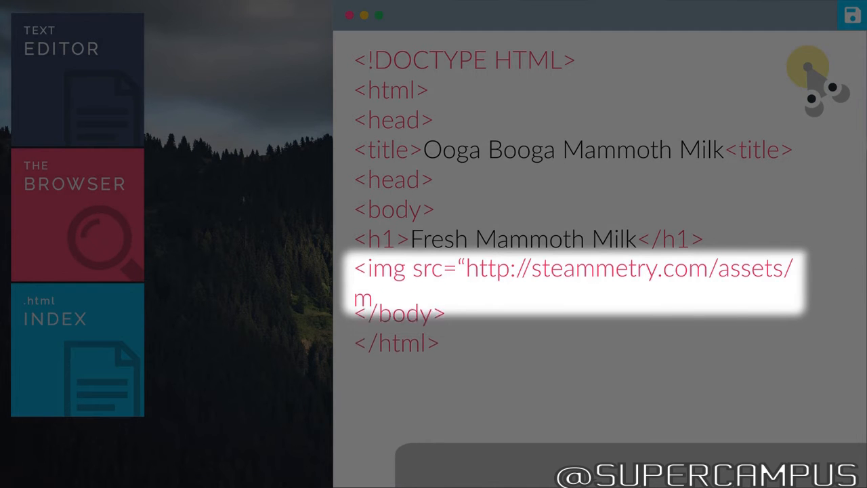
pyautogui.write('ammothmilk.jpg">')
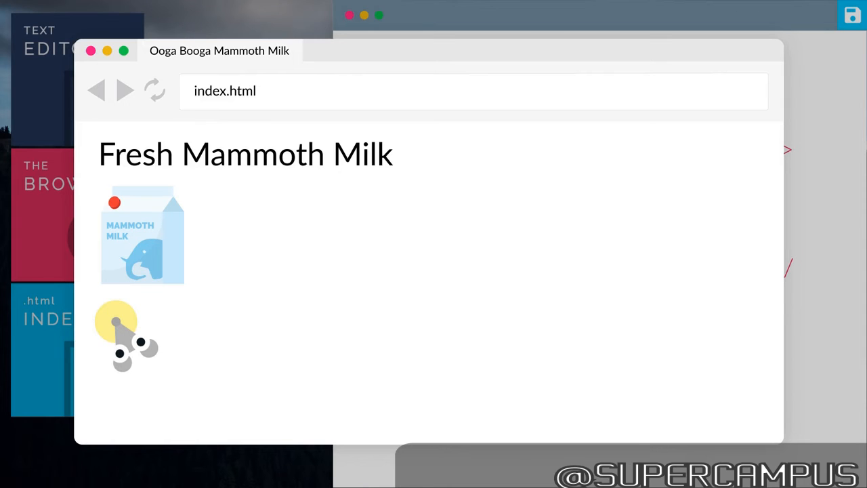
pyautogui.moveTo(125, 339)
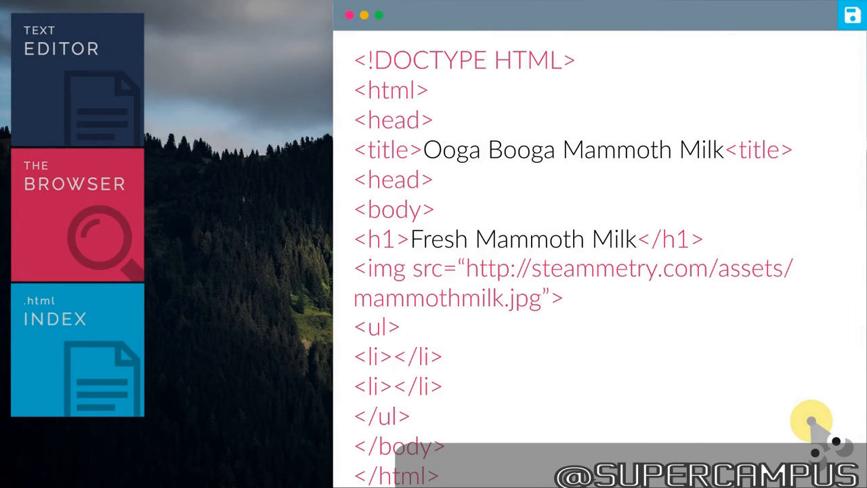
# Step: Enter 250ml in the first list item
pyautogui.write('250ml</b')
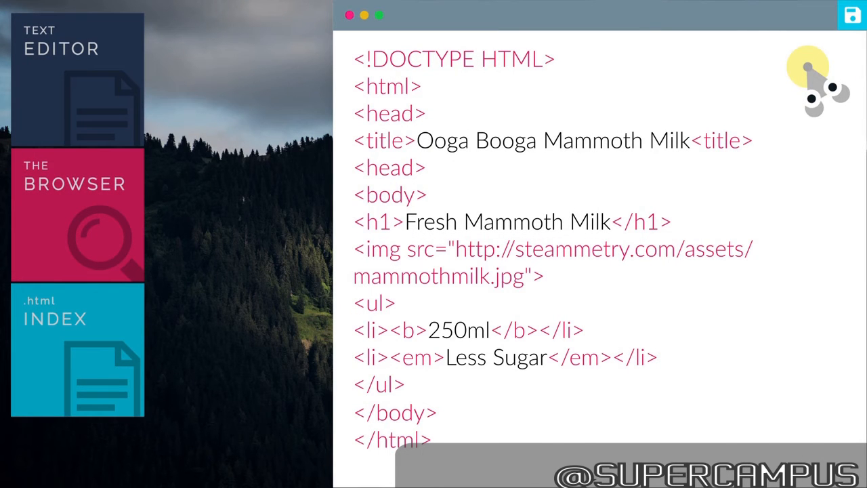
pyautogui.write('<a></a>')
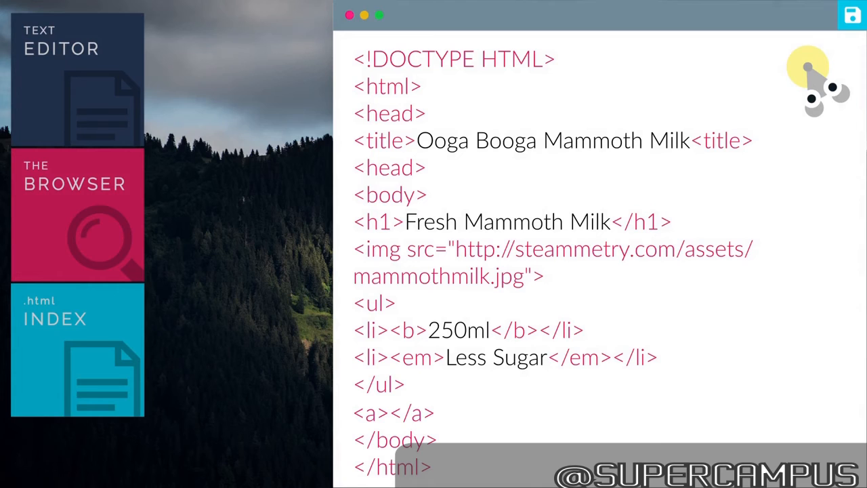
pyautogui.press('Backspace')
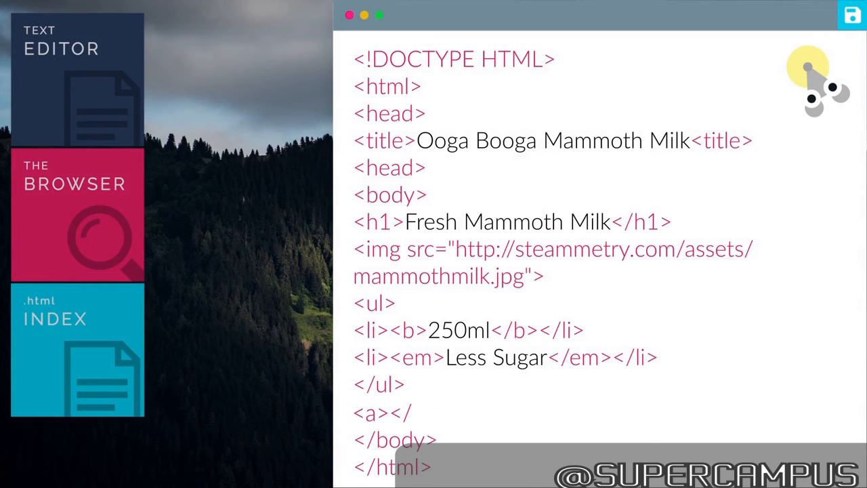
pyautogui.write('href=""')
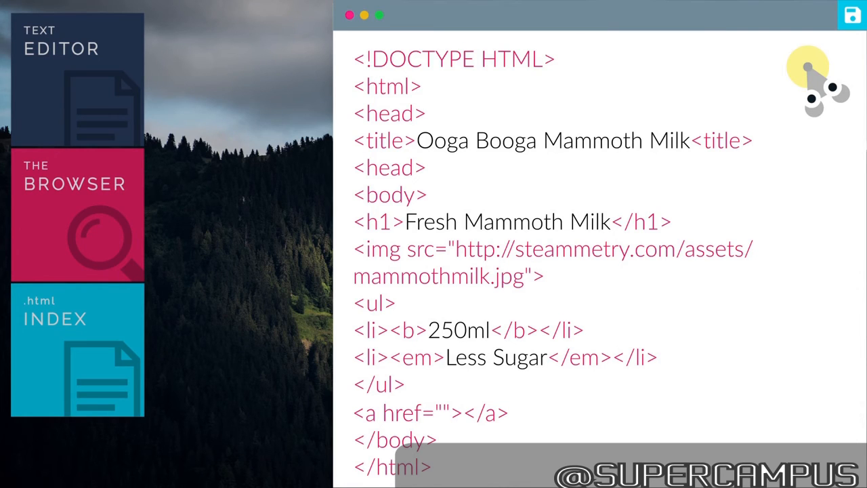
pyautogui.press('Backspace')
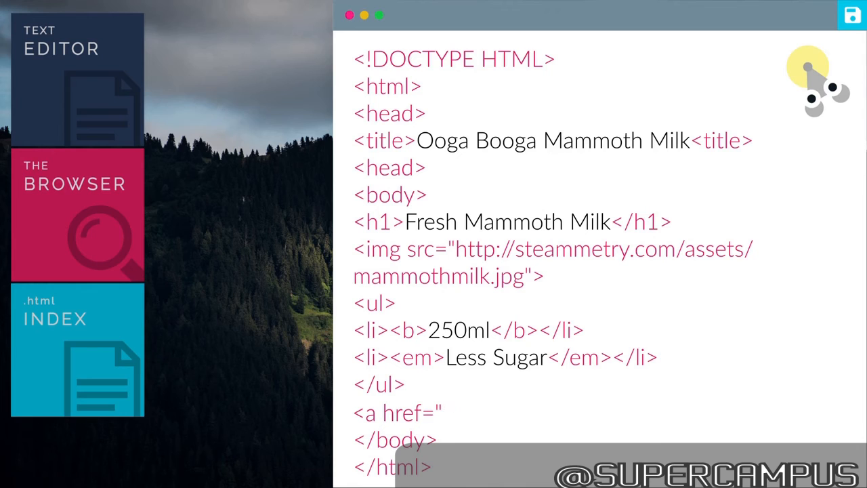
pyautogui.write('https://www.cavebo')
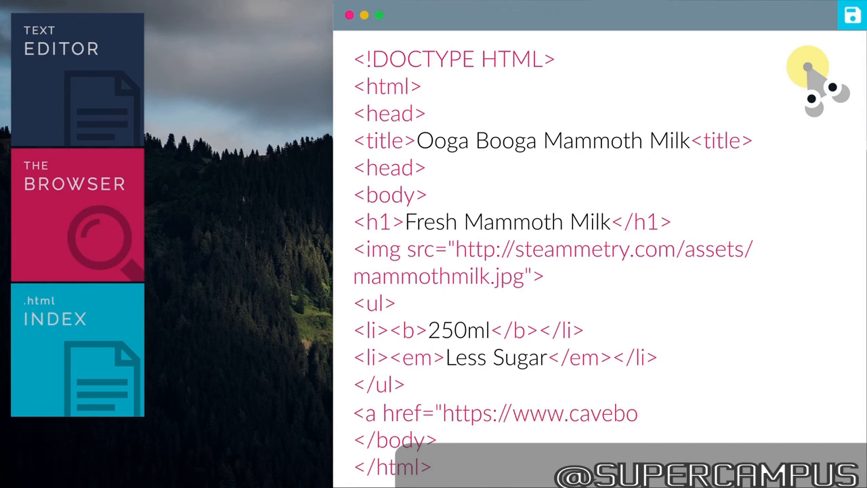
pyautogui.write('ok.com/GruntCaveman">Gru')
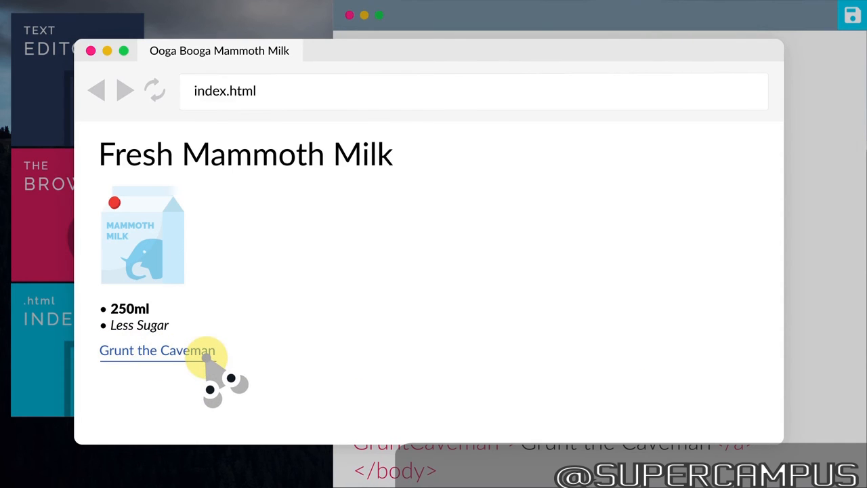
# Step: Follow the Grunt the Caveman link to his Cavebook profile
pyautogui.click(157, 350)
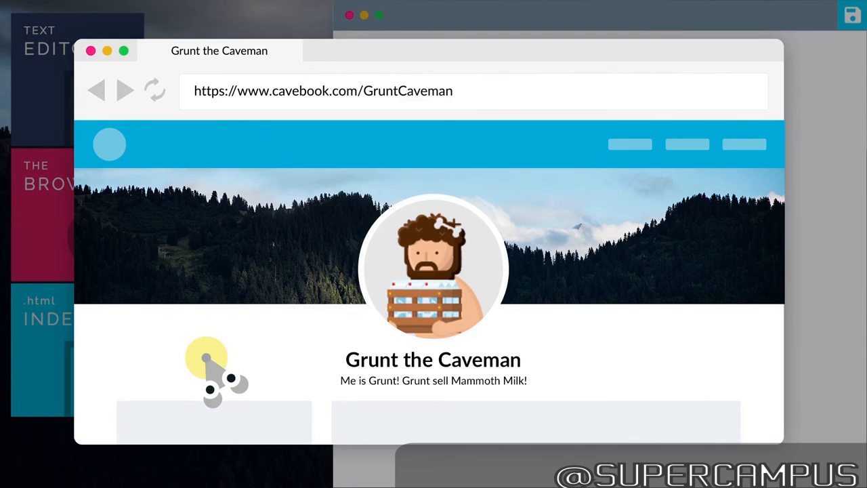
pyautogui.moveTo(403, 470)
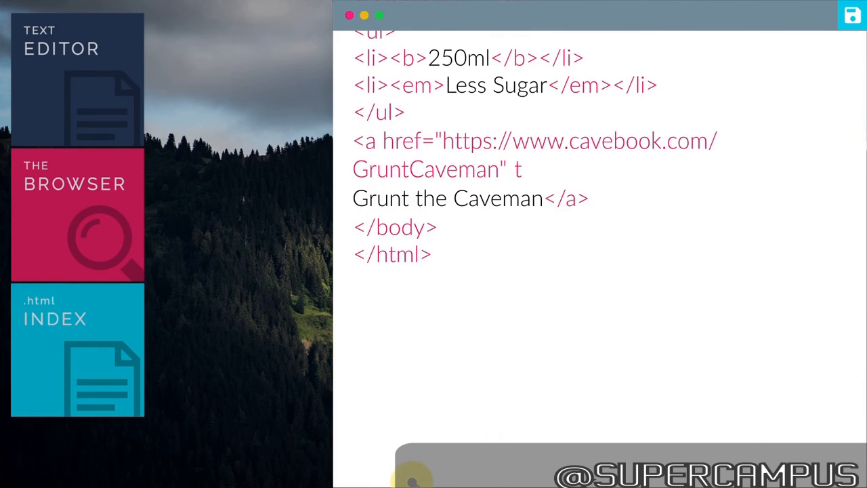
# Step: Add target="_blank" to the link and test that it opens a new tab
pyautogui.write('arget="_blank"')
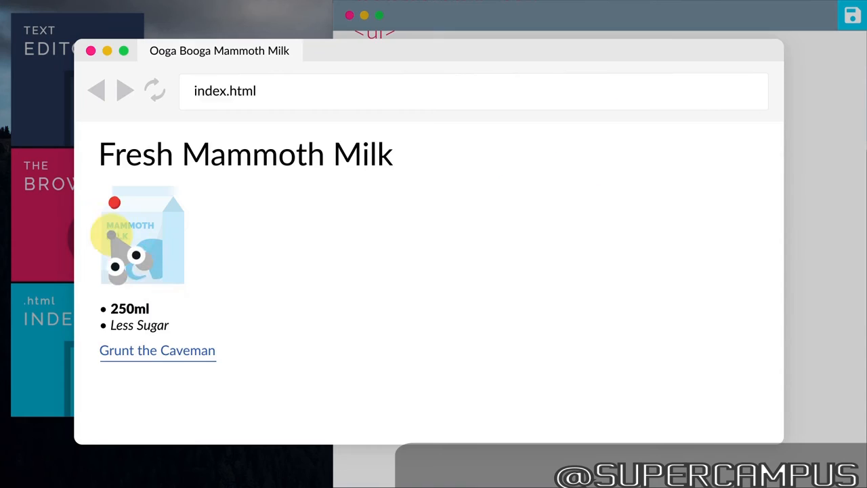
pyautogui.click(157, 350)
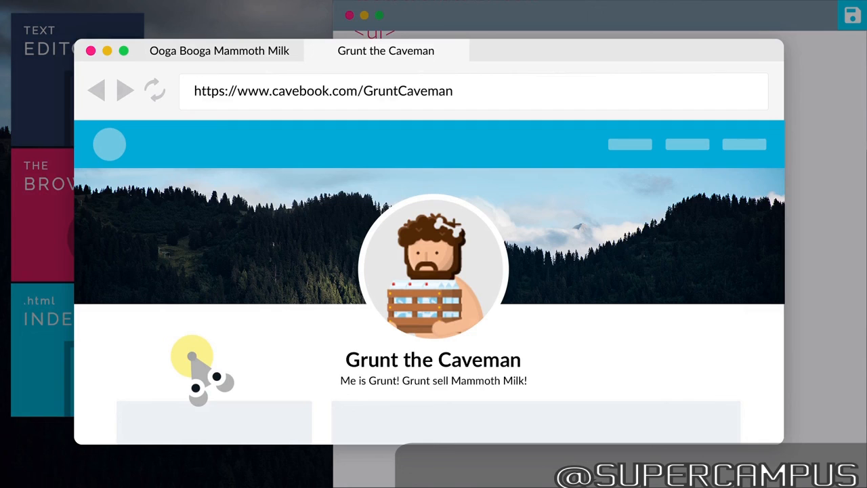
pyautogui.moveTo(386, 460)
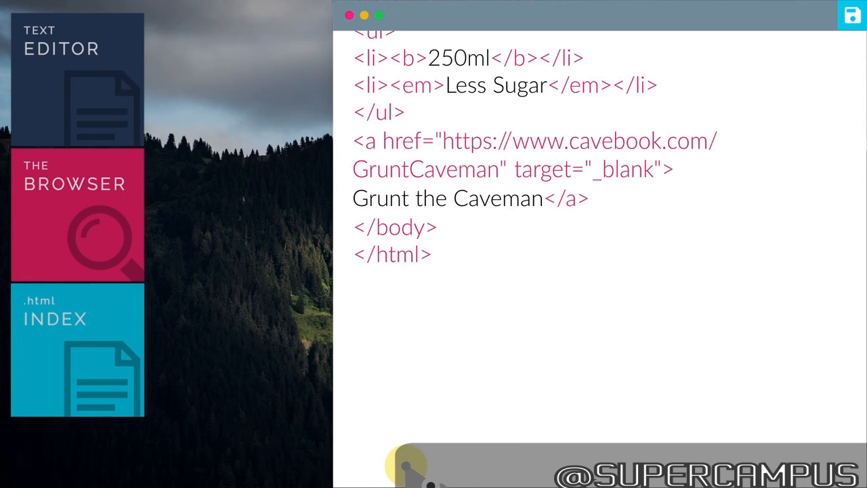
pyautogui.write('<br')
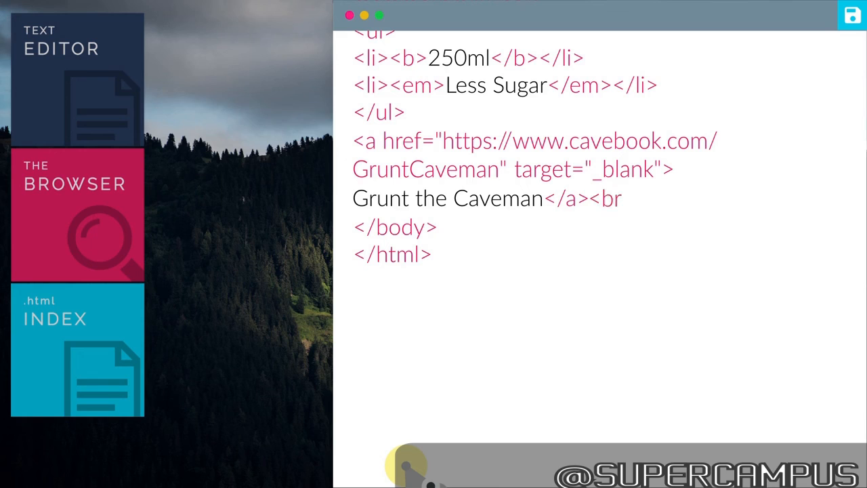
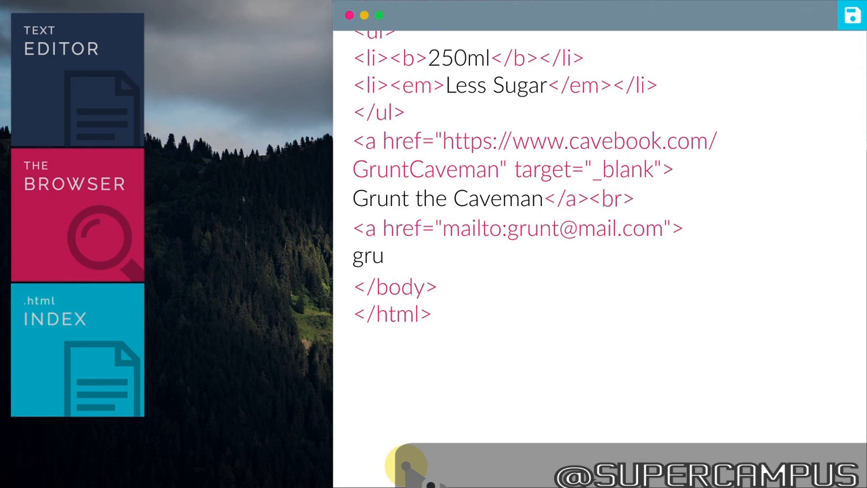
pyautogui.write('nt@mail.com</a>')
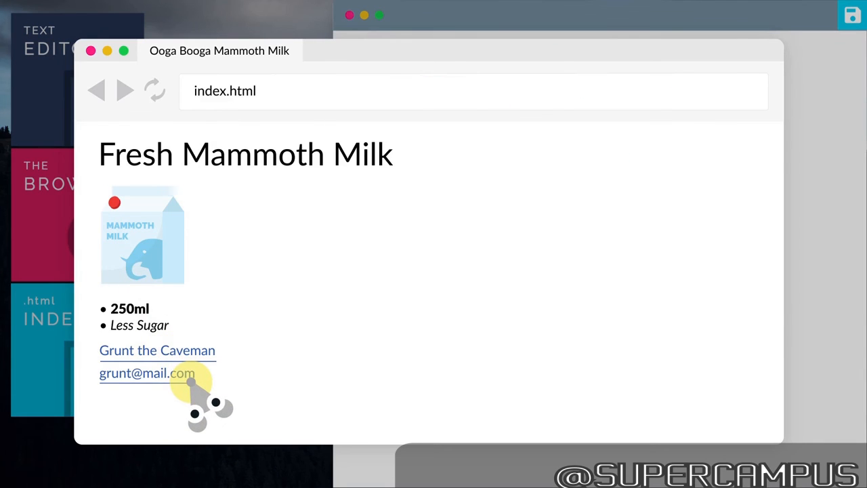
pyautogui.click(146, 372)
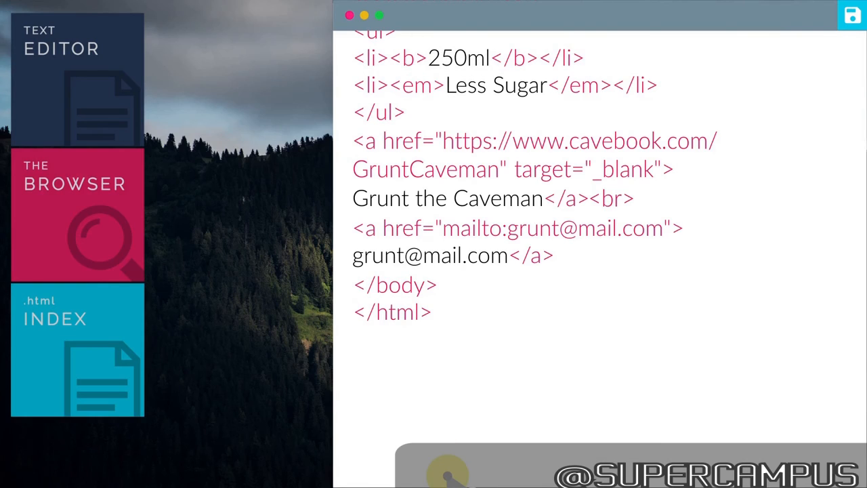
pyautogui.write('<a href="tel:18')
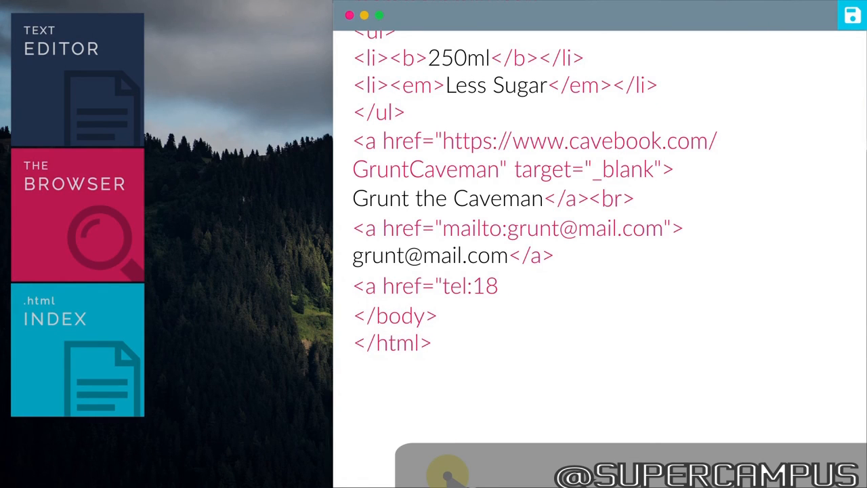